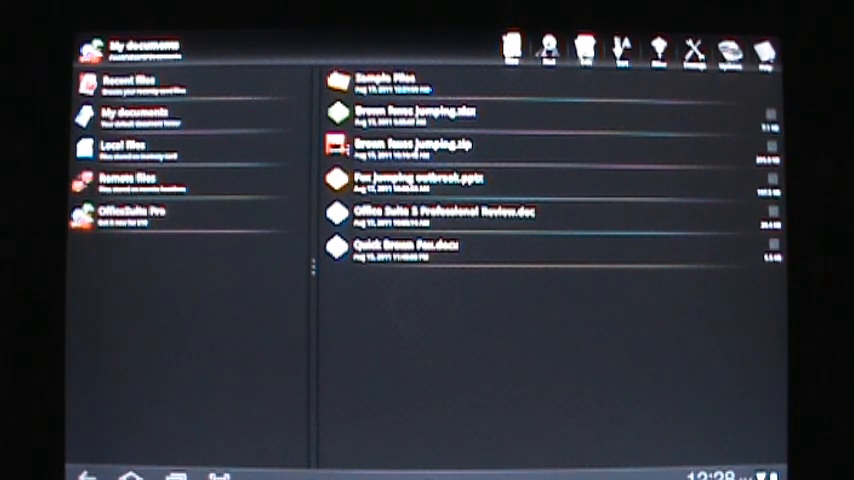
Step: Show the Recent files list and scroll down through the documents, spreadsheets and archives
click(140, 82)
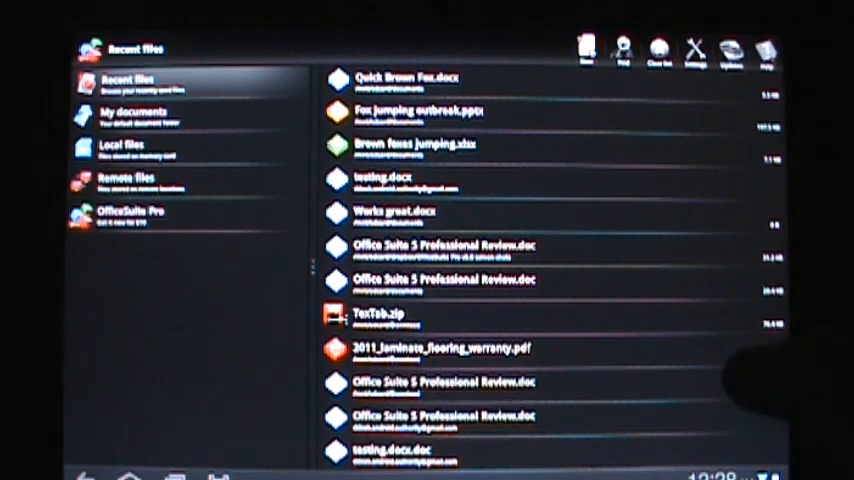
scroll(down, 3)
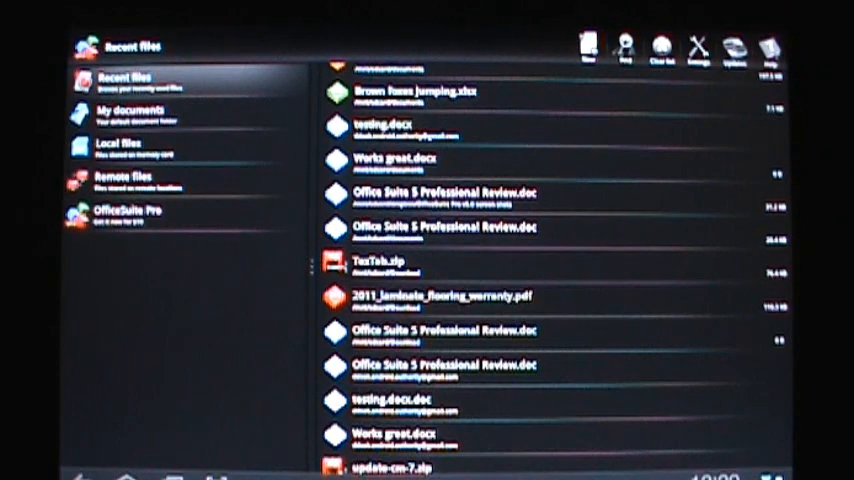
Step: Show the tablet's Local files folders such as Android, DCIM and Download
click(128, 112)
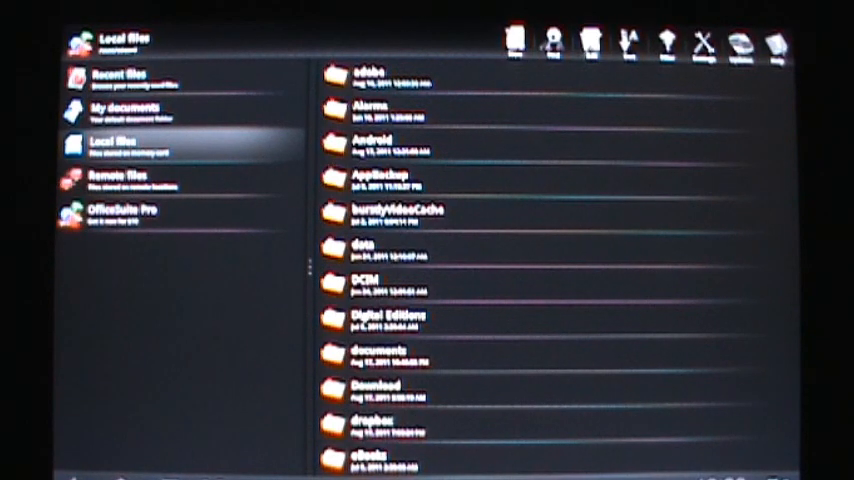
Step: Return to My documents showing the Sample Files folder and saved sample files
scroll(down, 3)
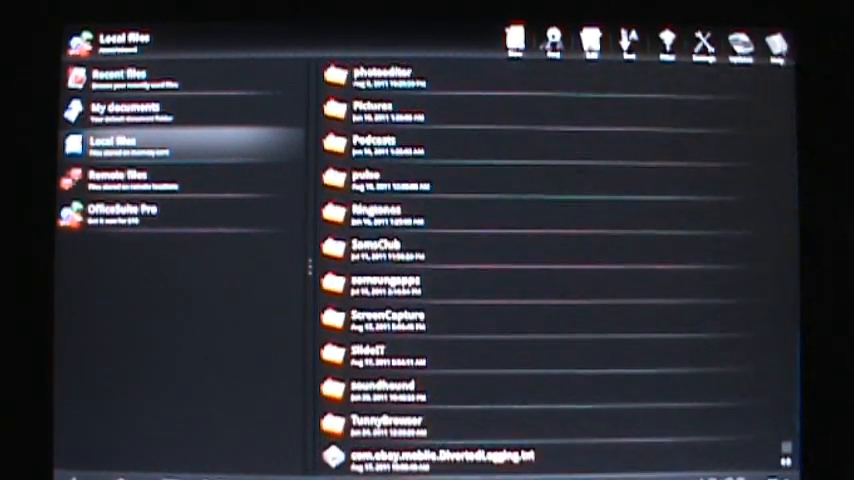
click(130, 110)
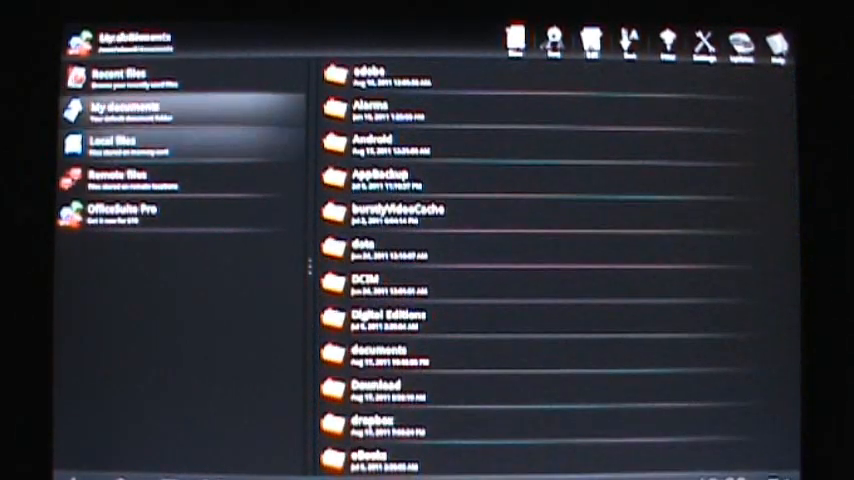
click(122, 110)
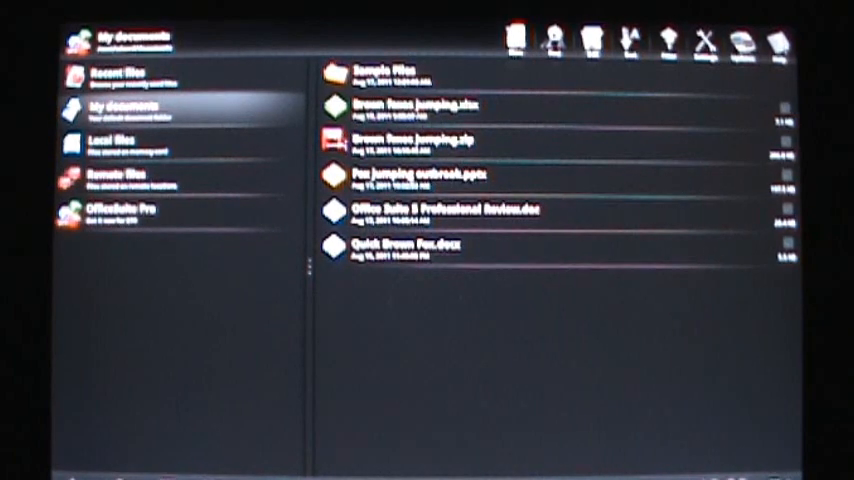
click(120, 178)
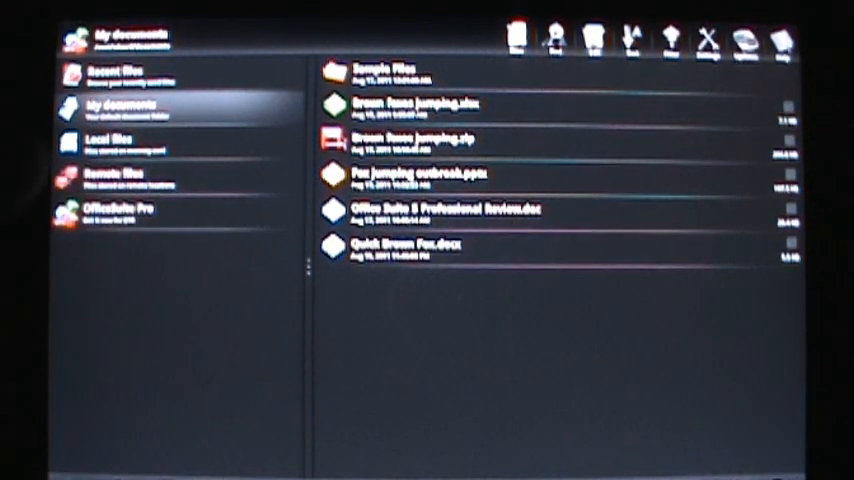
Step: Show the Remote files area with its linked account, then return to the file list
click(120, 176)
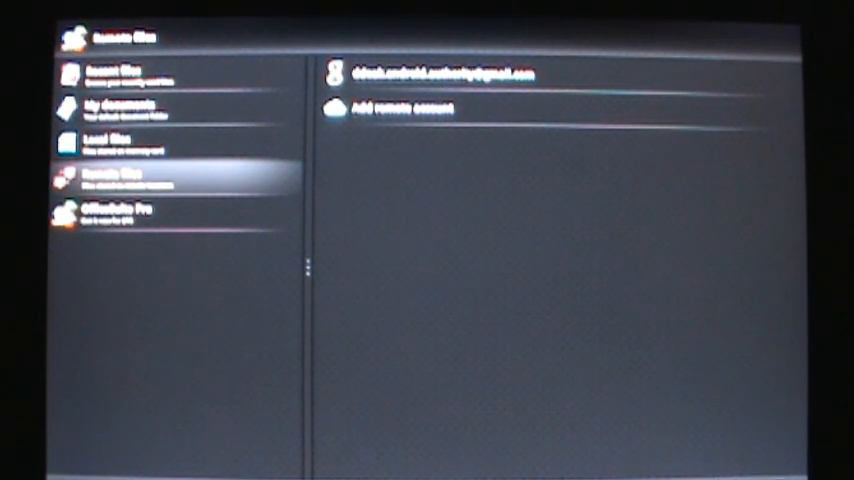
click(110, 108)
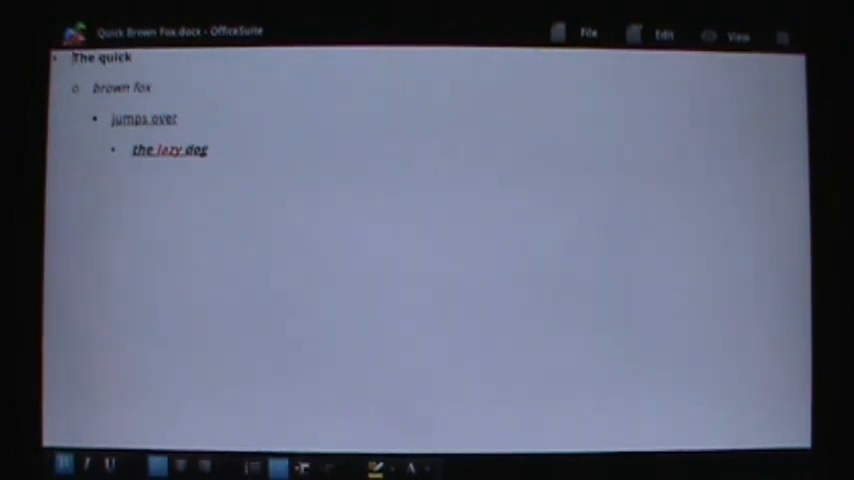
Step: Open Quick Brown Fox.docx in the document editor
click(588, 32)
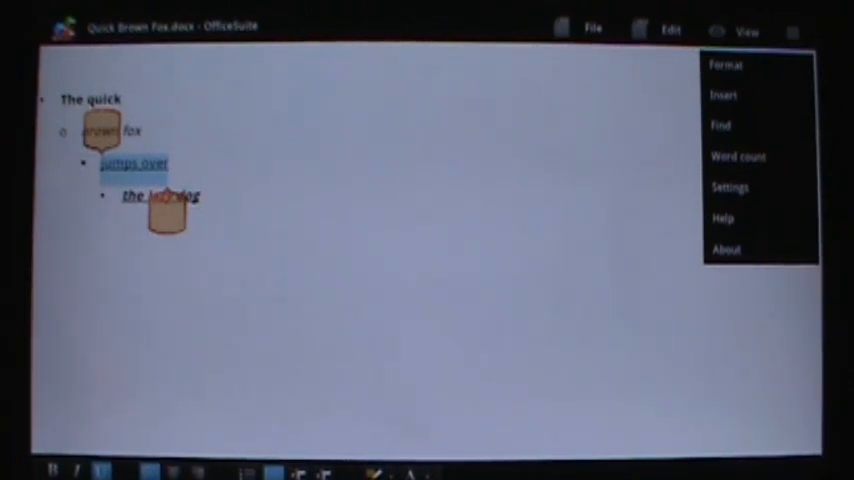
Step: Select the phrase 'jumps over' in the bulleted list
click(736, 156)
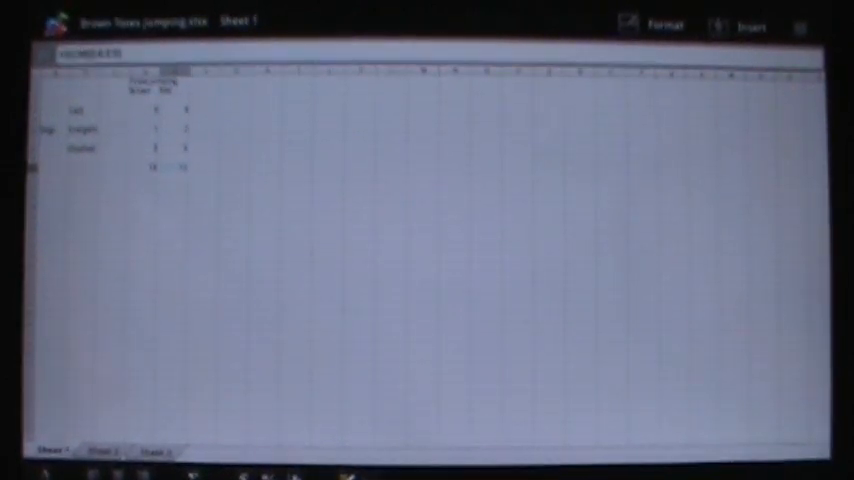
Step: Switch Brown foxes jumping.xlsx to its empty Sheet 2
click(100, 448)
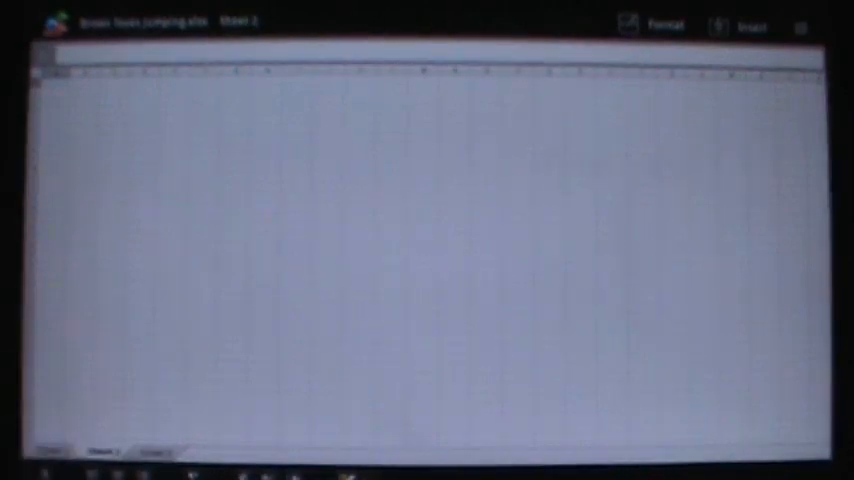